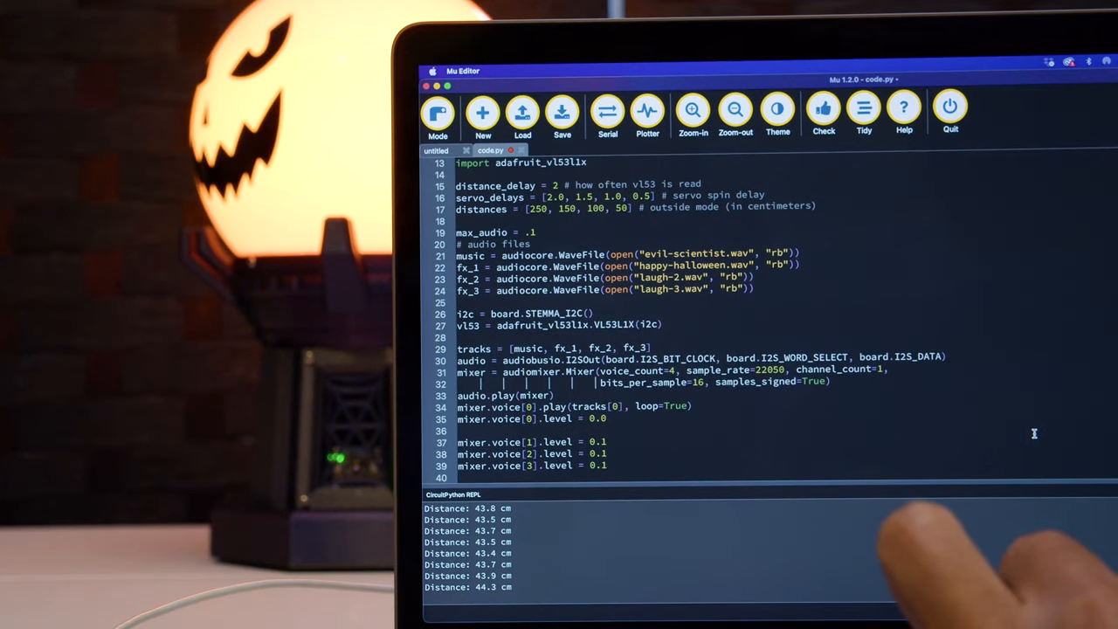
Move through the CAD Files and Wiring pages to the Assembly page's servo and LED mount steps.
scroll(down, 3)
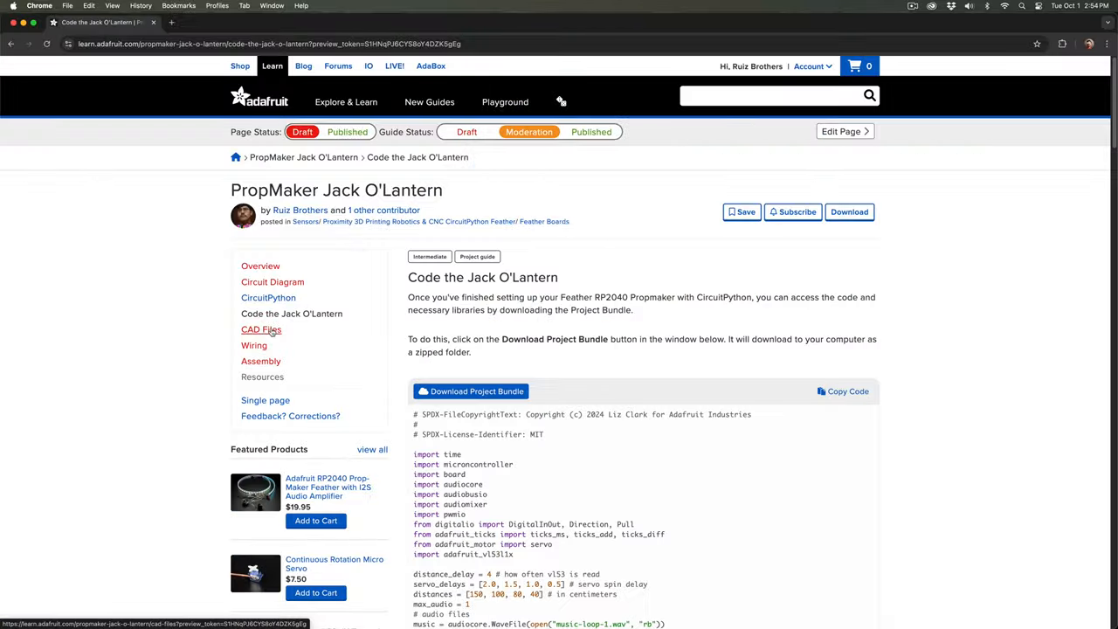
click(262, 328)
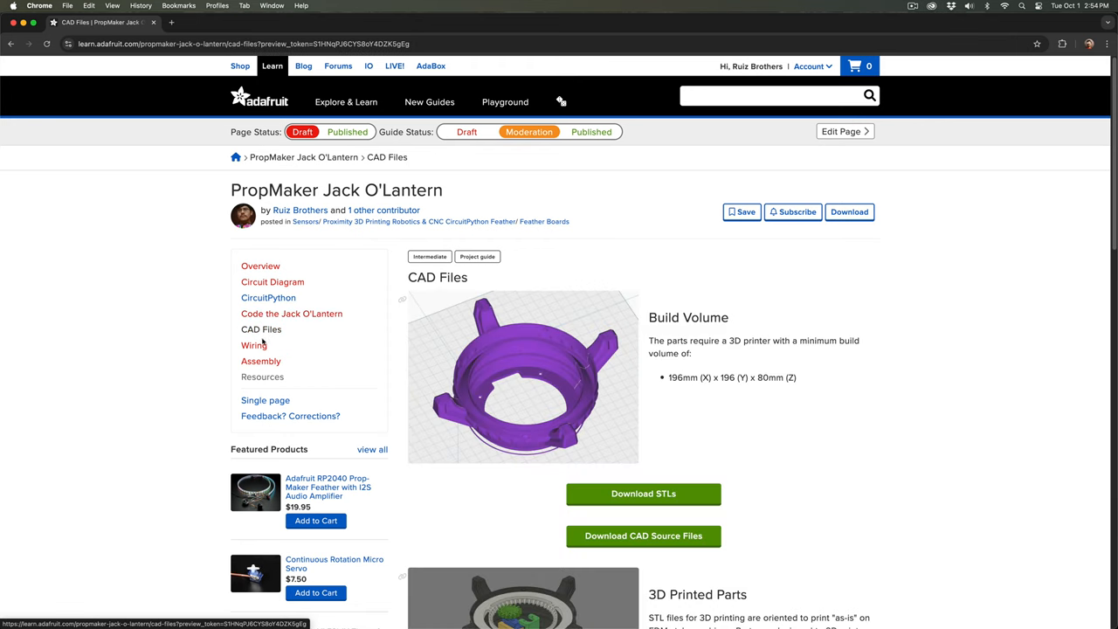
click(255, 346)
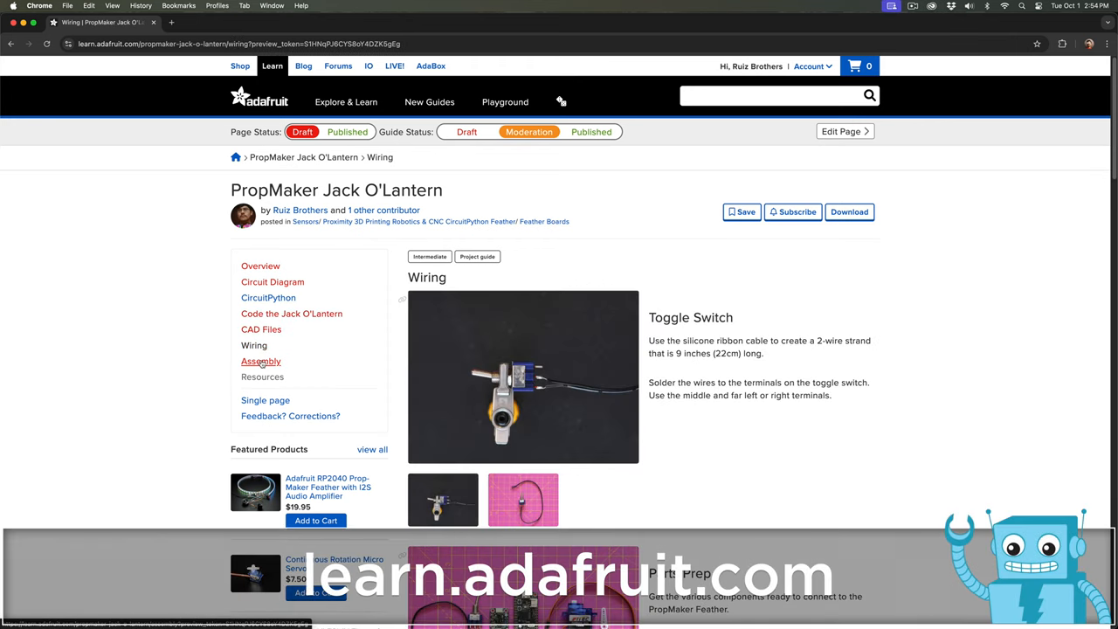
click(260, 360)
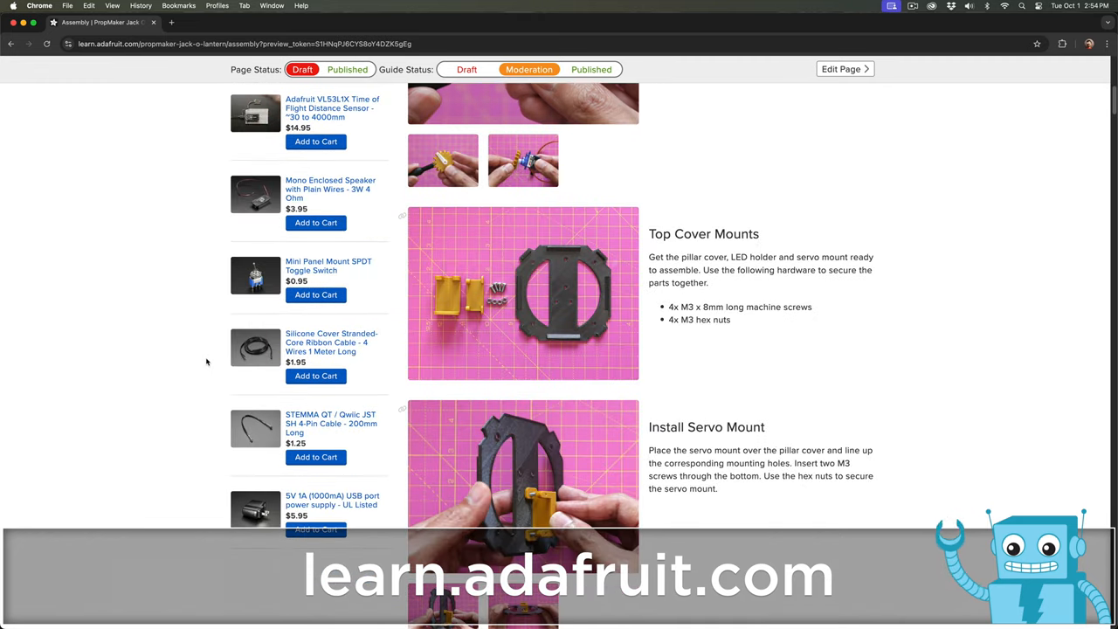
scroll(down, 3)
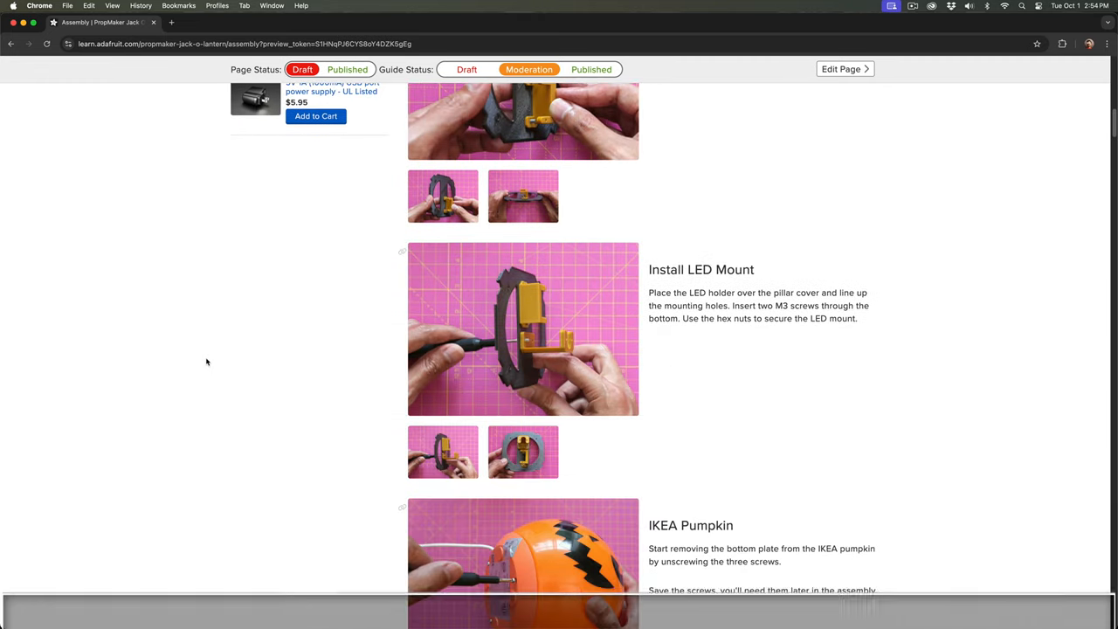